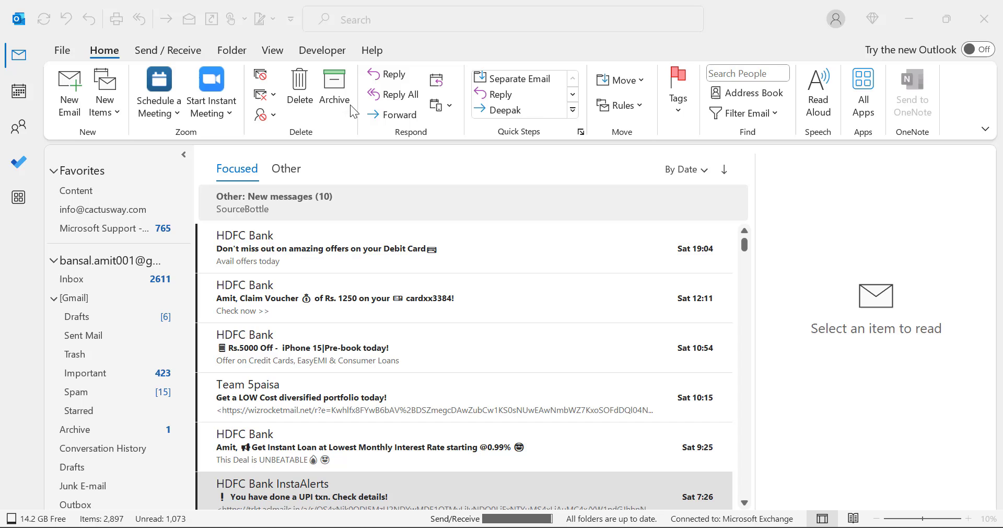
mouse_move(5, 326)
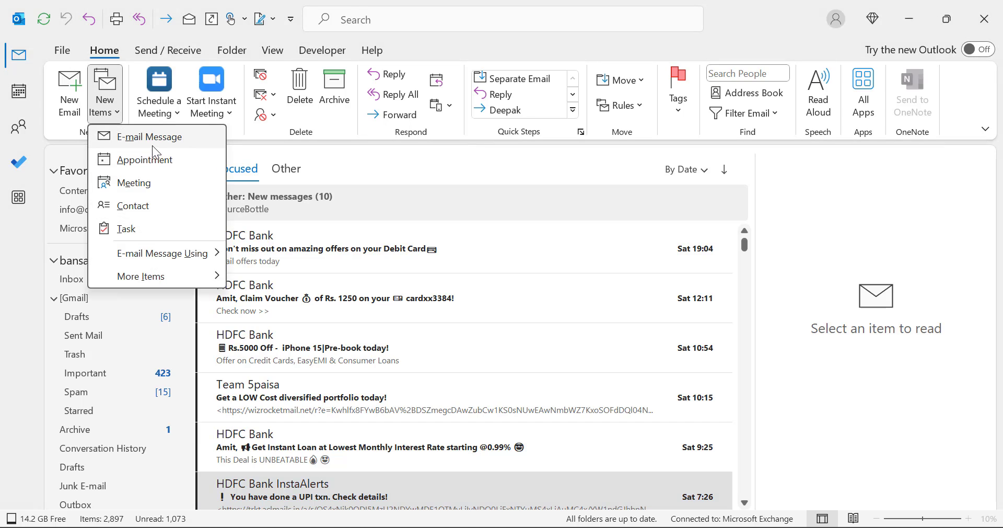
mouse_move(153, 163)
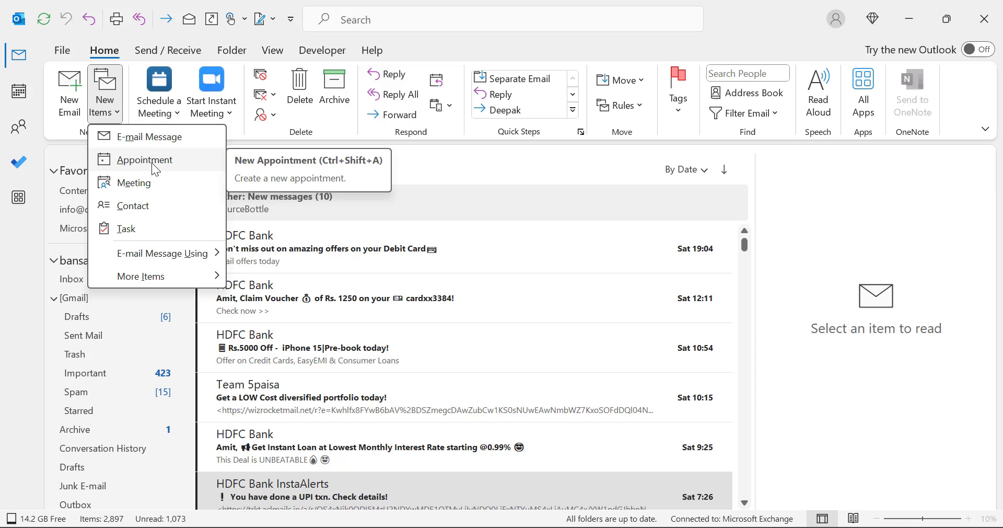
Step: Start a new appointment and view its end-time choices, defaulting to 09:00 (30 minutes)
left_click(143, 159)
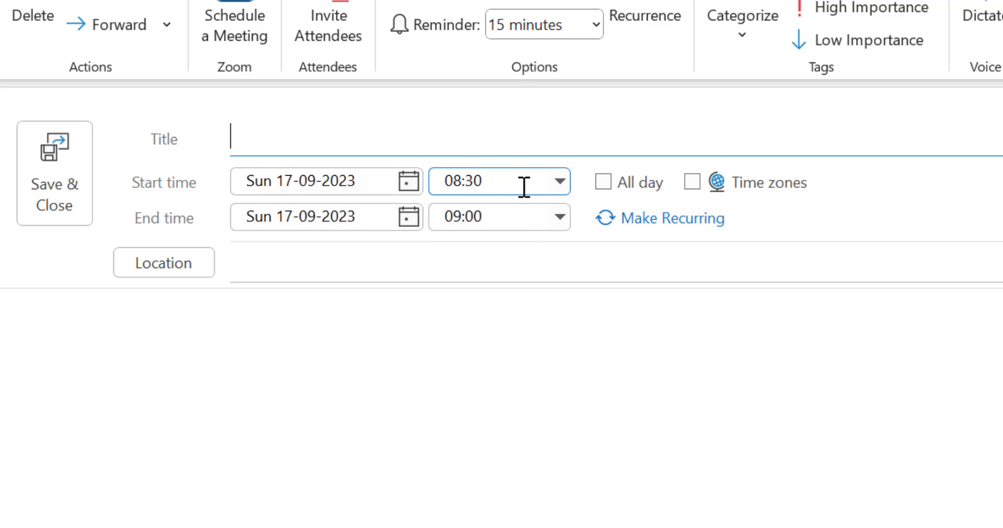
left_click(557, 216)
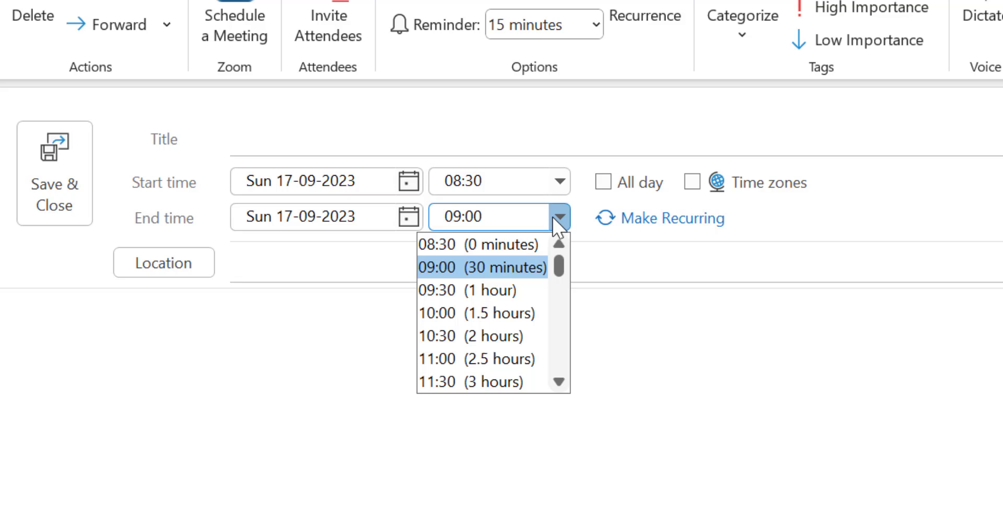
mouse_move(545, 268)
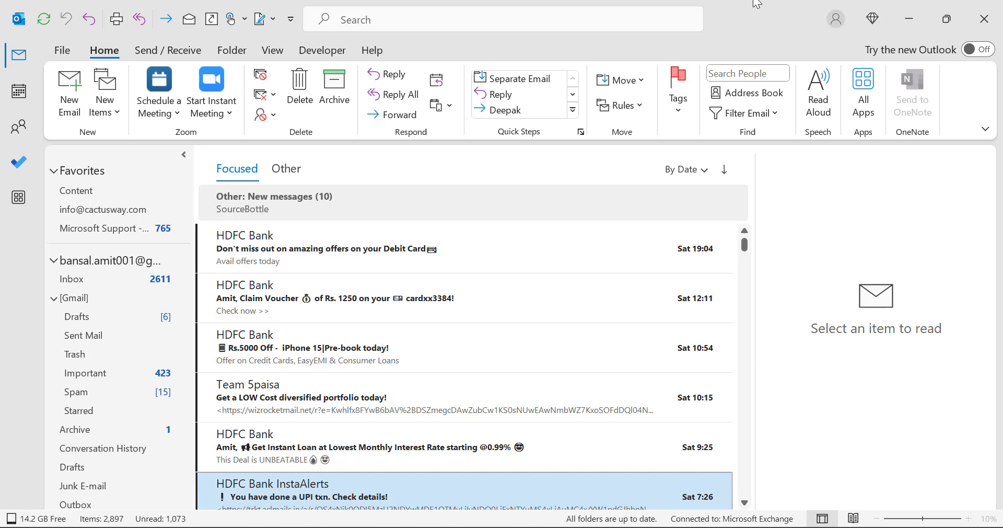
Step: Go to the File backstage and reach Outlook Options on the General page
left_click(61, 50)
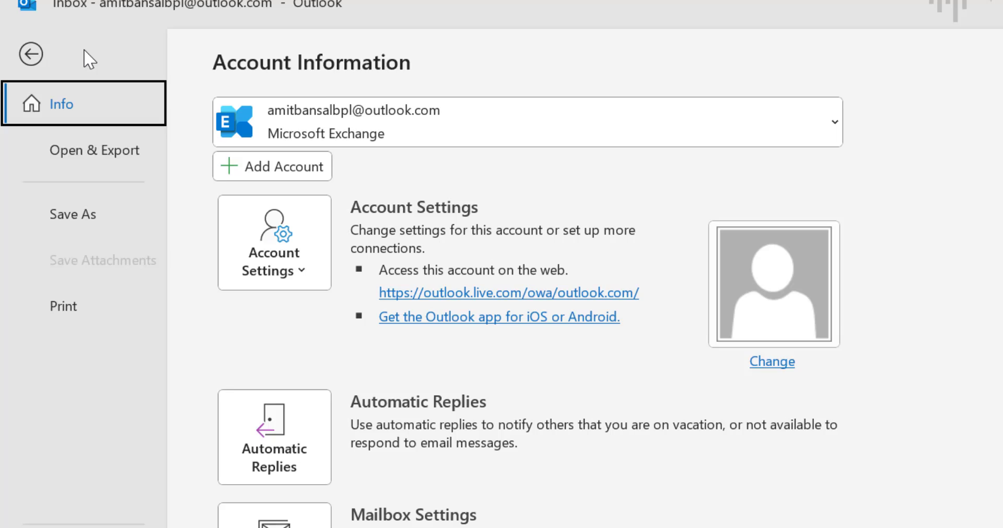
scroll("down", 3)
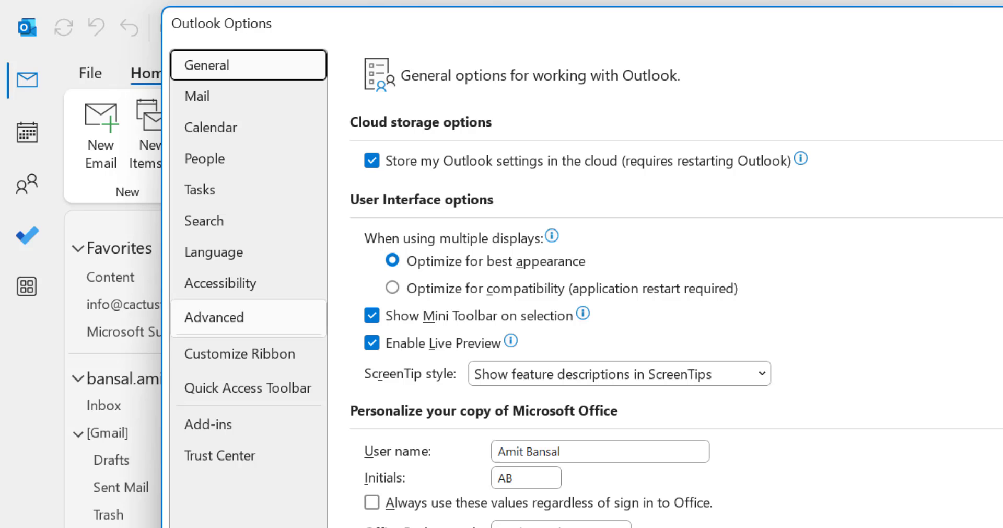
mouse_move(218, 142)
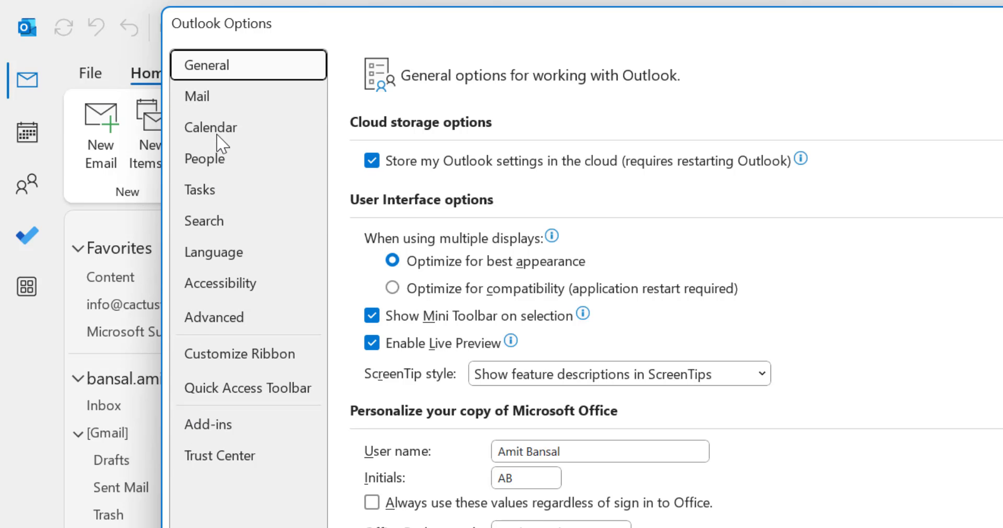
Step: Show the Calendar options page with work hours 08:00–17:00 and 30-minute default duration
left_click(210, 127)
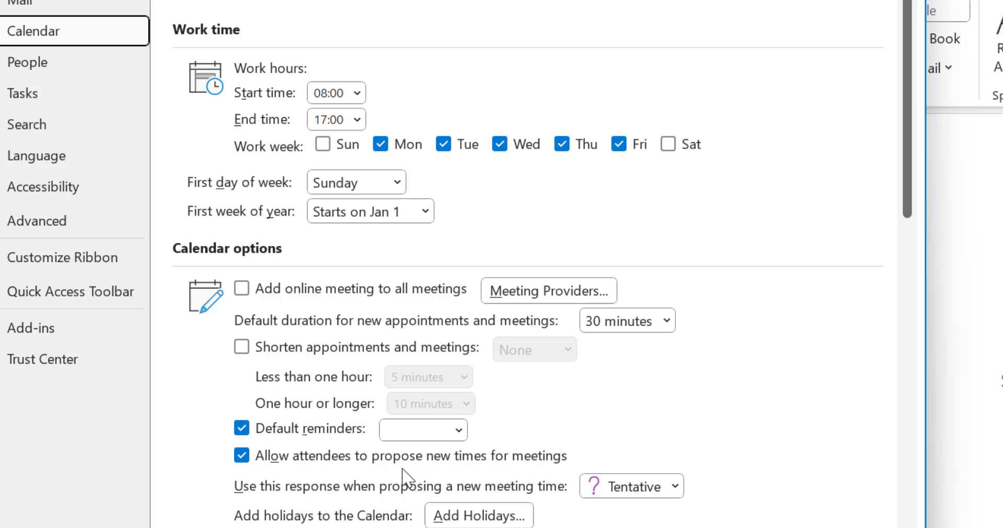
left_click(422, 429)
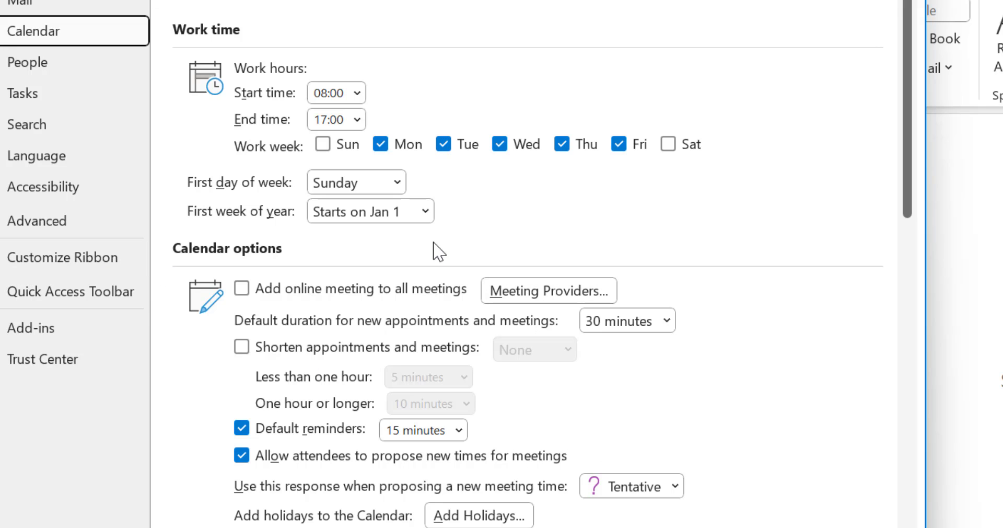
mouse_move(340, 319)
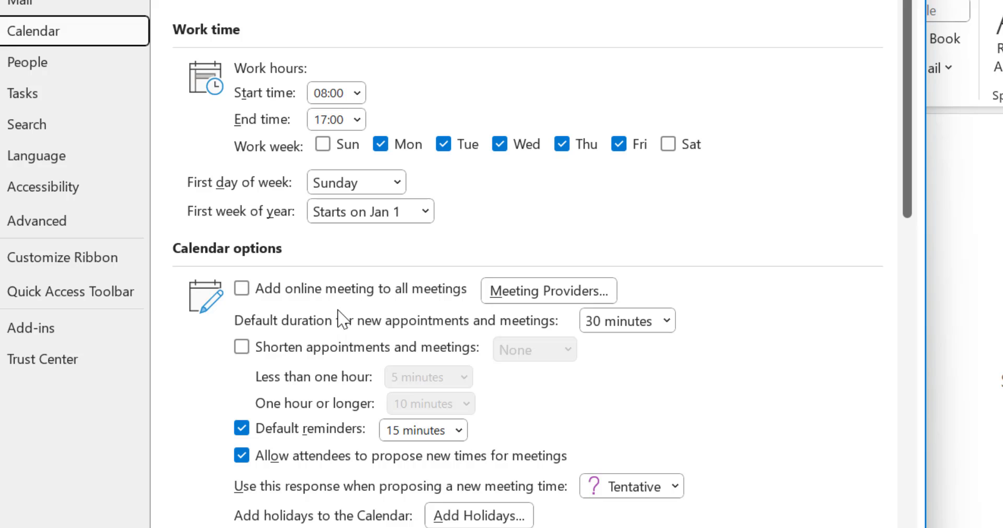
mouse_move(241, 332)
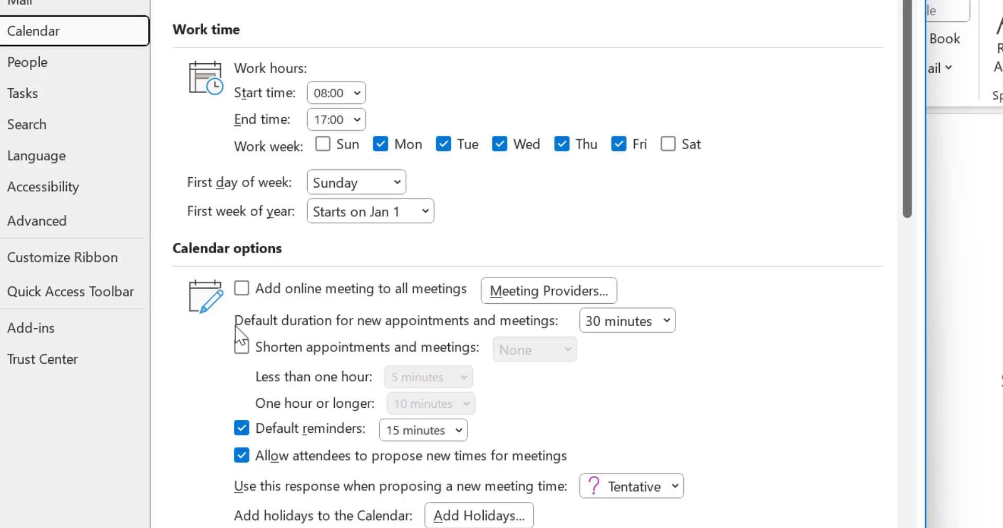
mouse_move(392, 338)
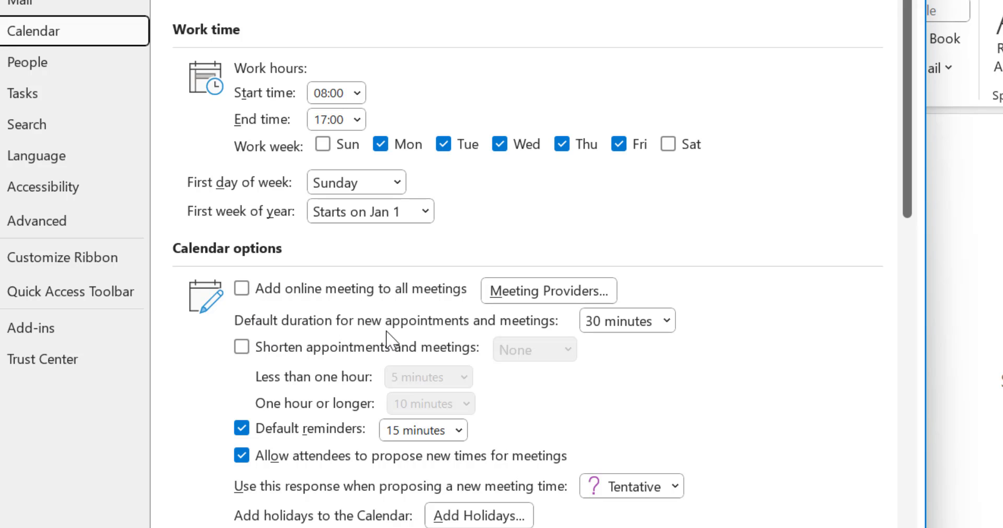
mouse_move(714, 338)
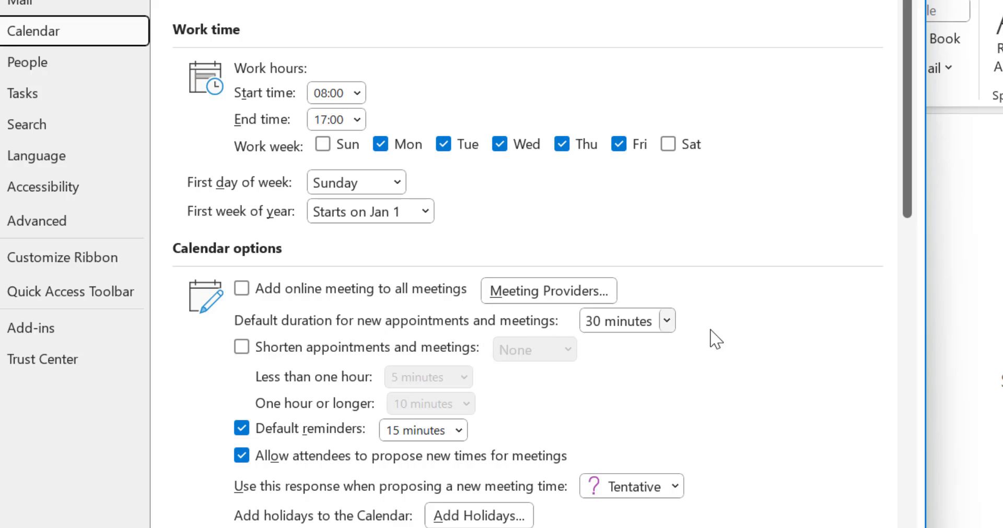
mouse_move(676, 328)
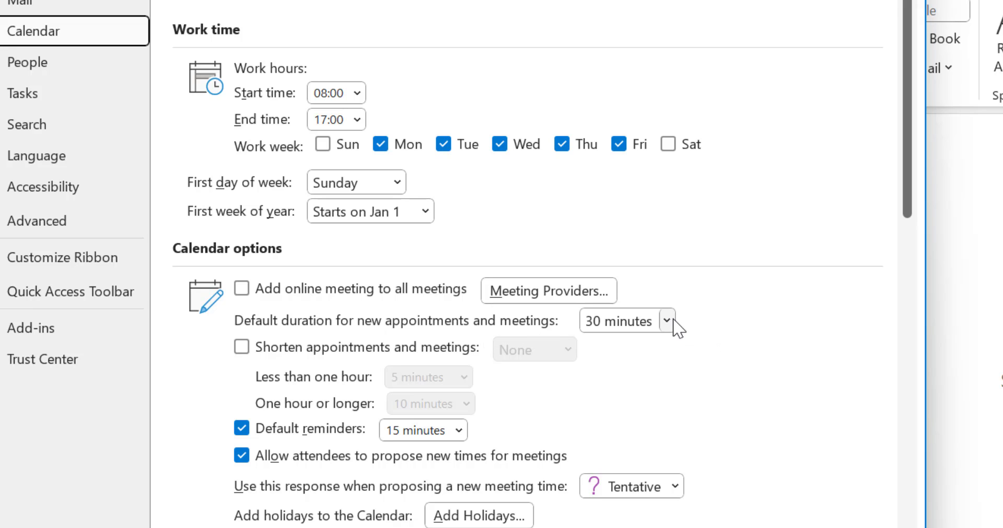
Step: Set the default duration for new appointments and meetings to 2 hours
left_click(667, 321)
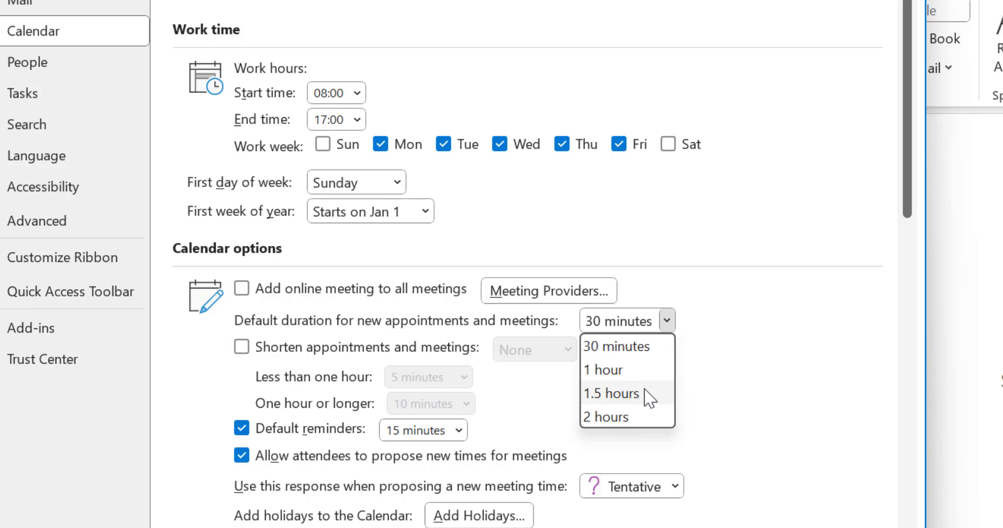
mouse_move(646, 415)
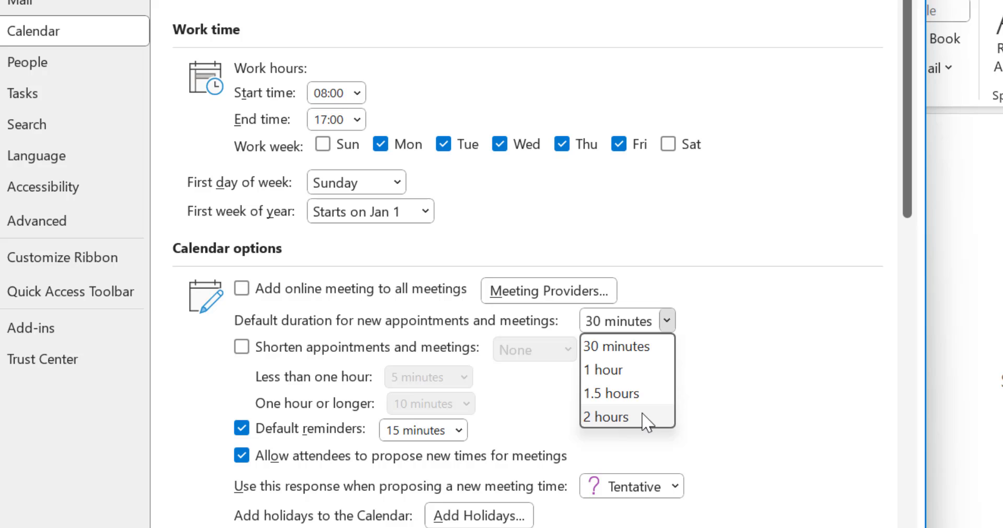
left_click(605, 416)
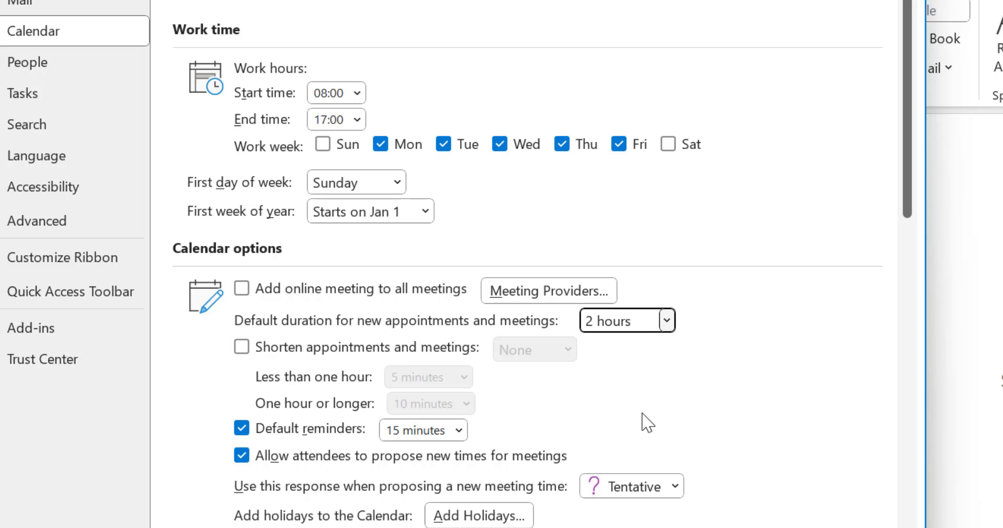
mouse_move(827, 431)
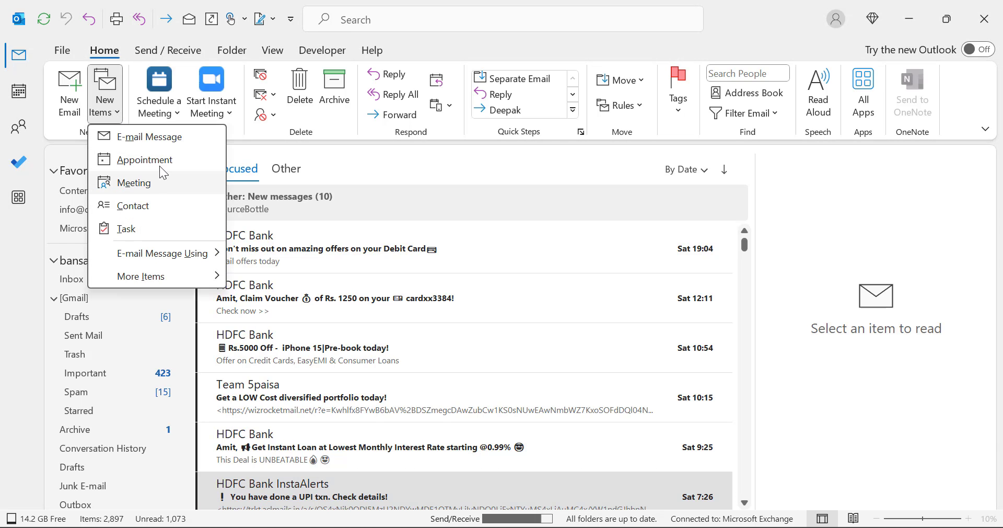
mouse_move(177, 165)
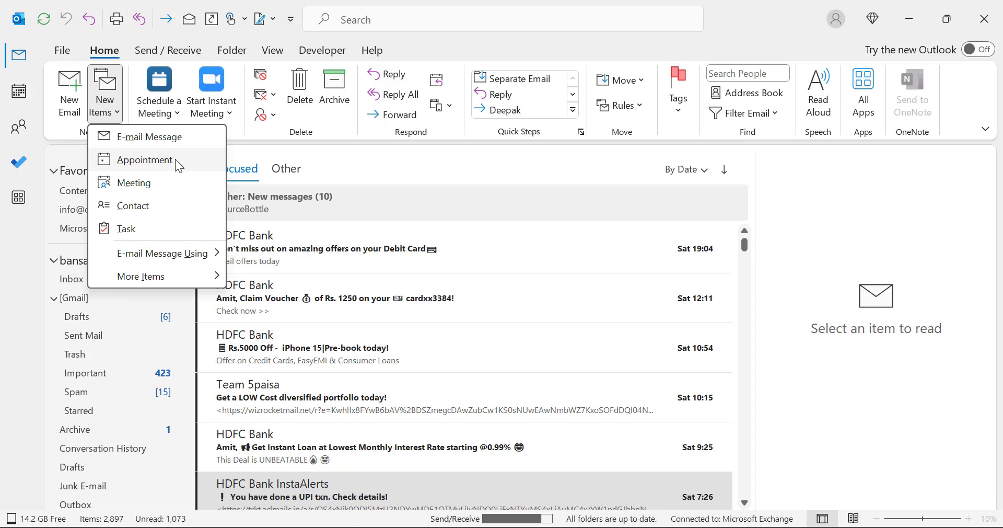
Step: Verify a new appointment now runs 08:30–10:30, then close it without saving
left_click(144, 160)
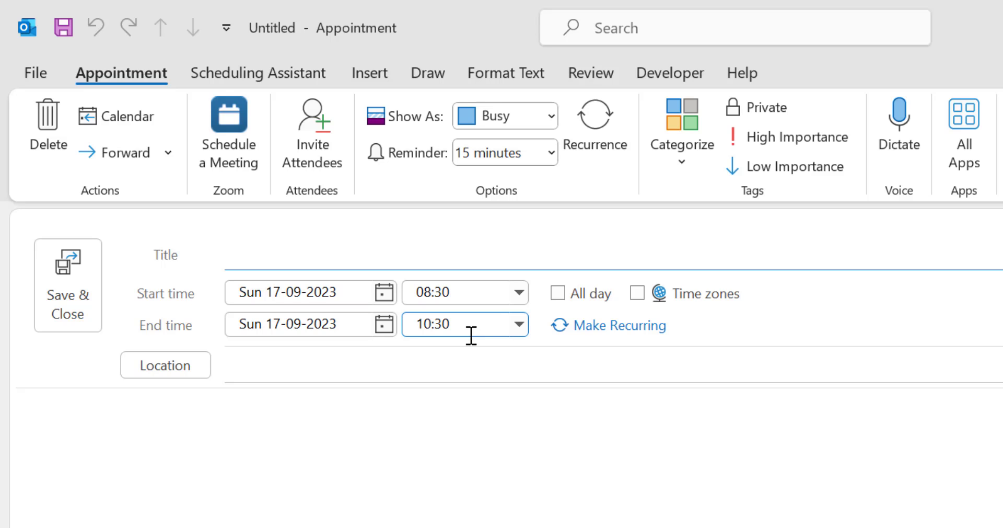
left_click(67, 284)
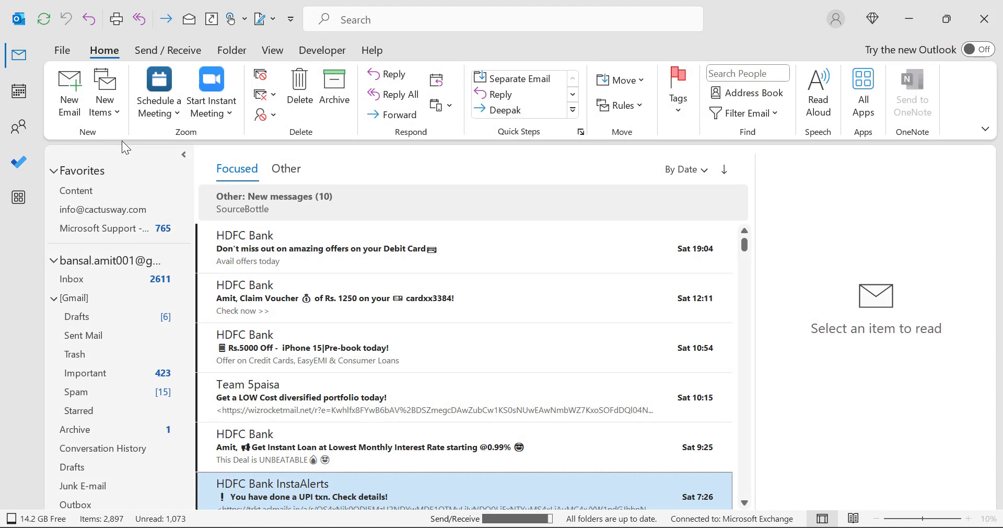
Step: Start a new meeting and confirm it spans 08:30 to 10:30 by default
left_click(105, 92)
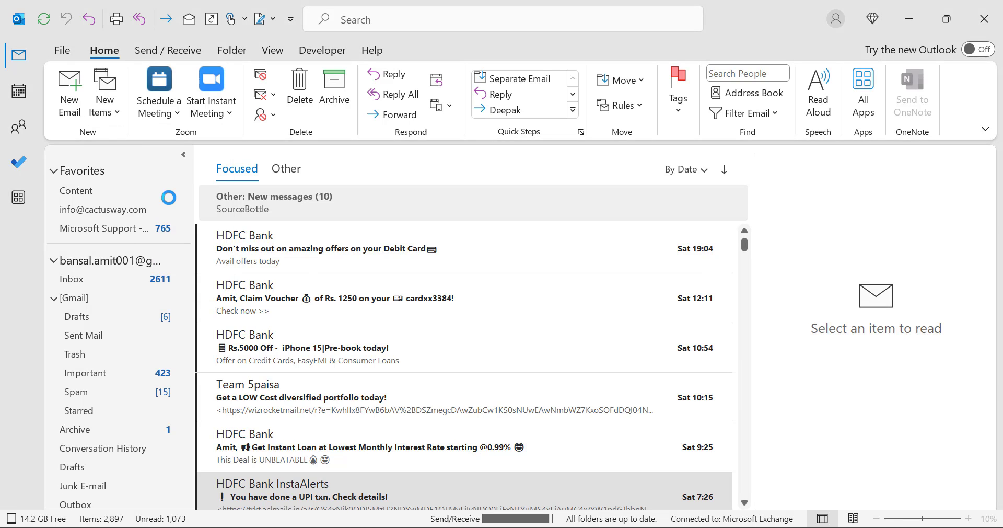
left_click(156, 91)
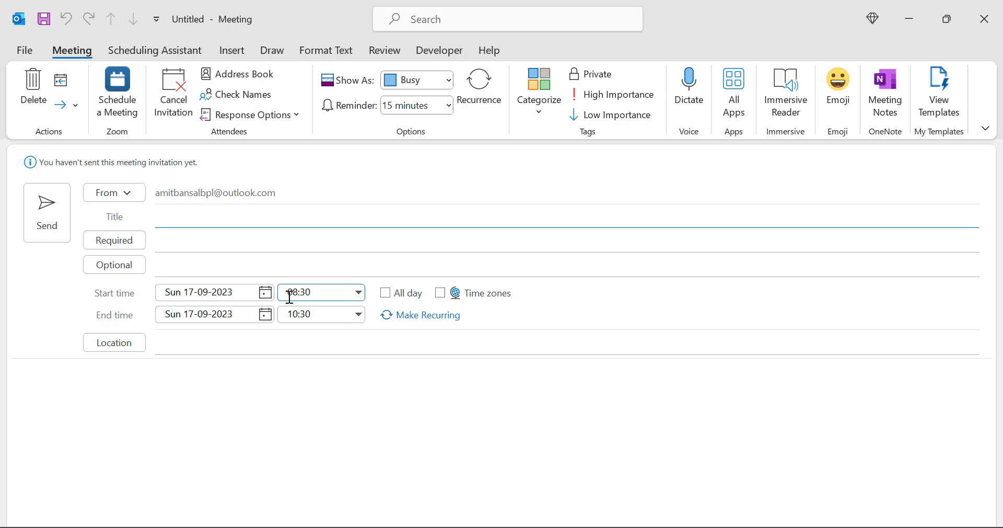
left_click(567, 216)
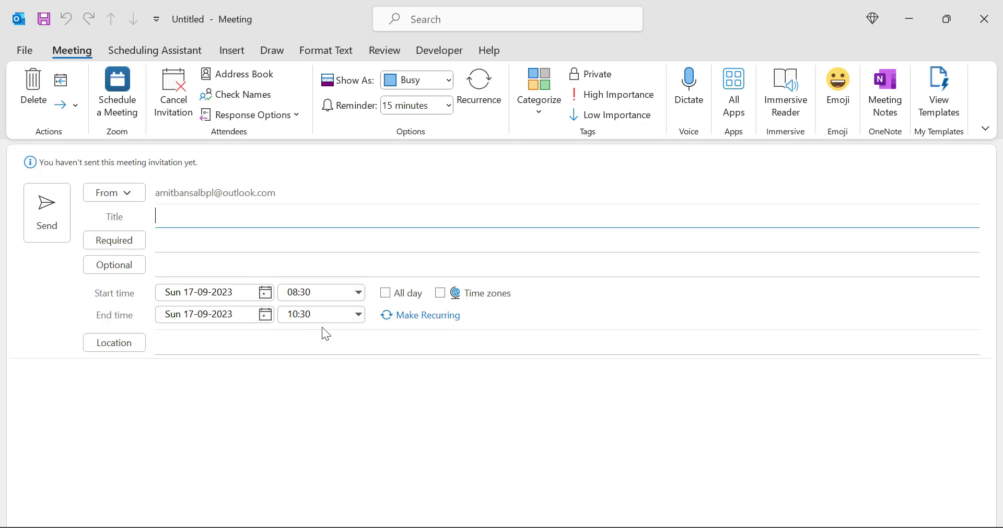